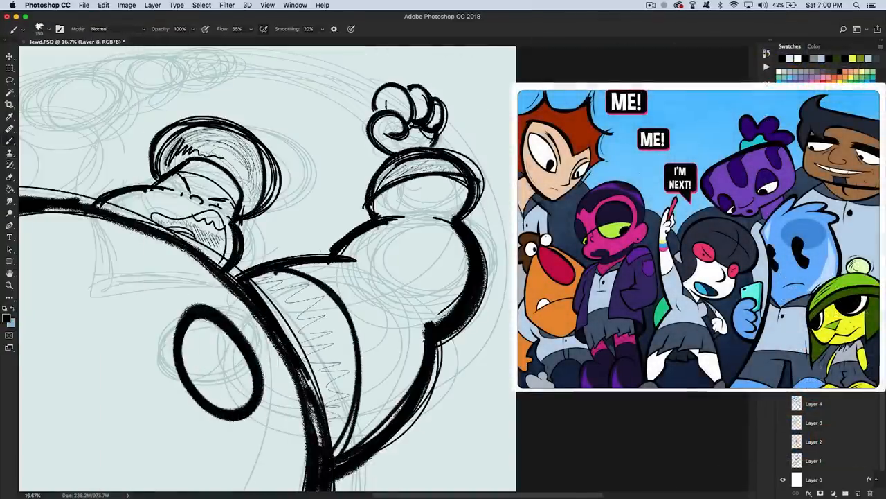
# - Open the brush preset picker to show brush presets and size over the partly inked drawing
pyautogui.click(43, 29)
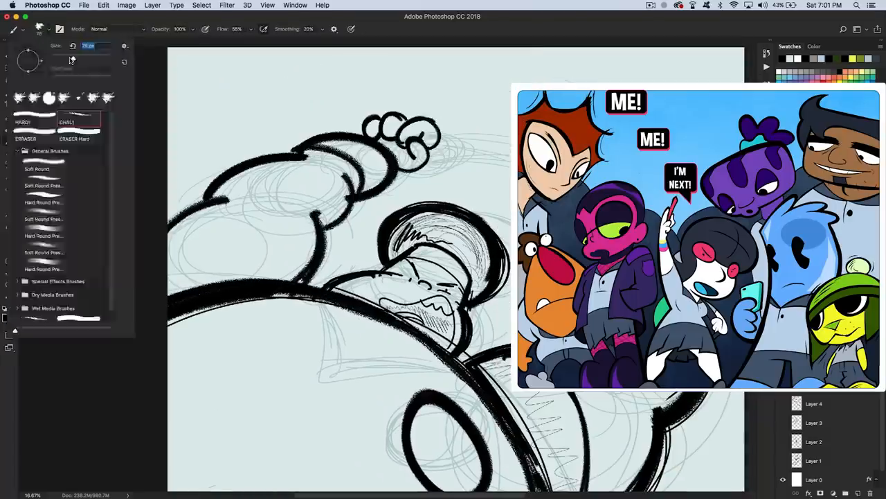